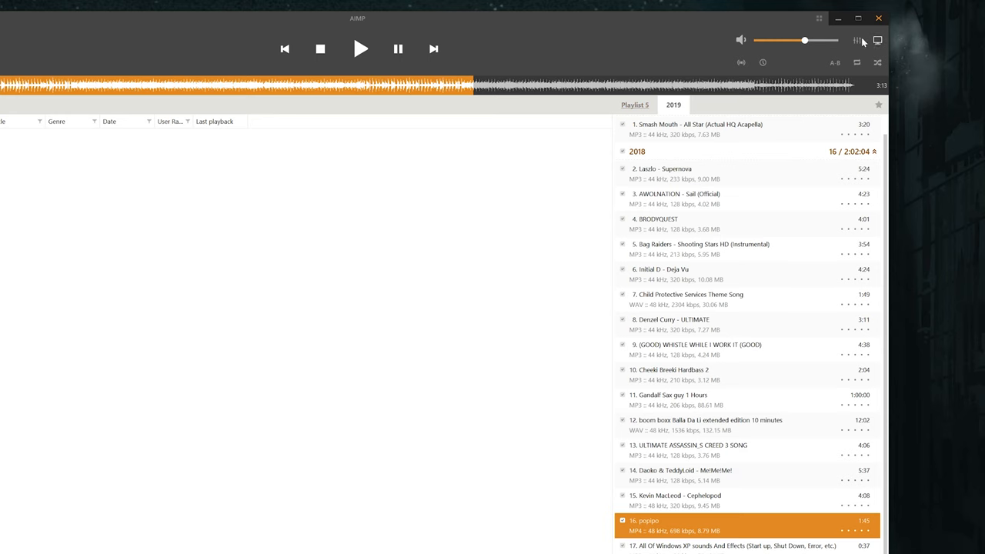
# - Show AIMP's DSP Manager volume normalization settings, enabled with a 0 dB target level
pyautogui.click(858, 40)
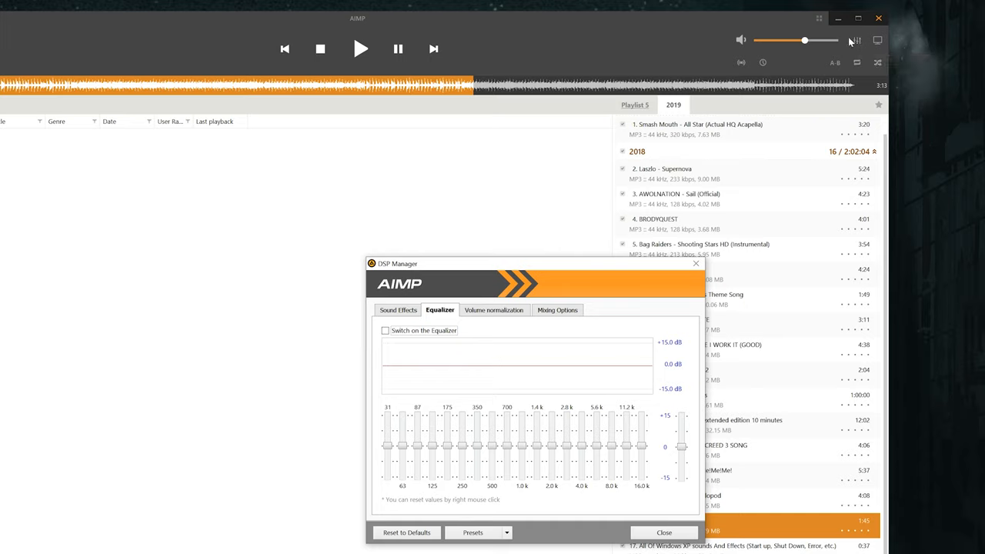
pyautogui.click(493, 309)
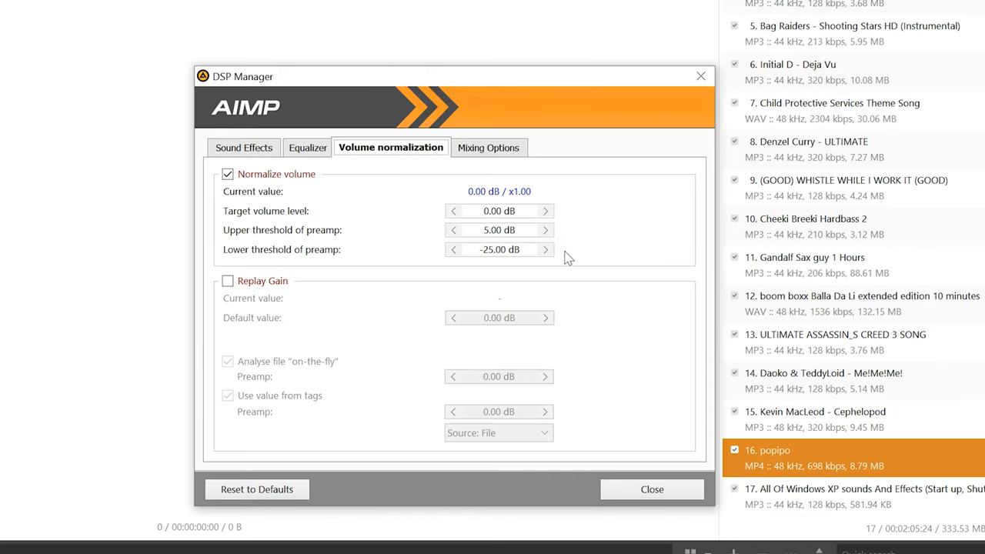
pyautogui.moveTo(585, 237)
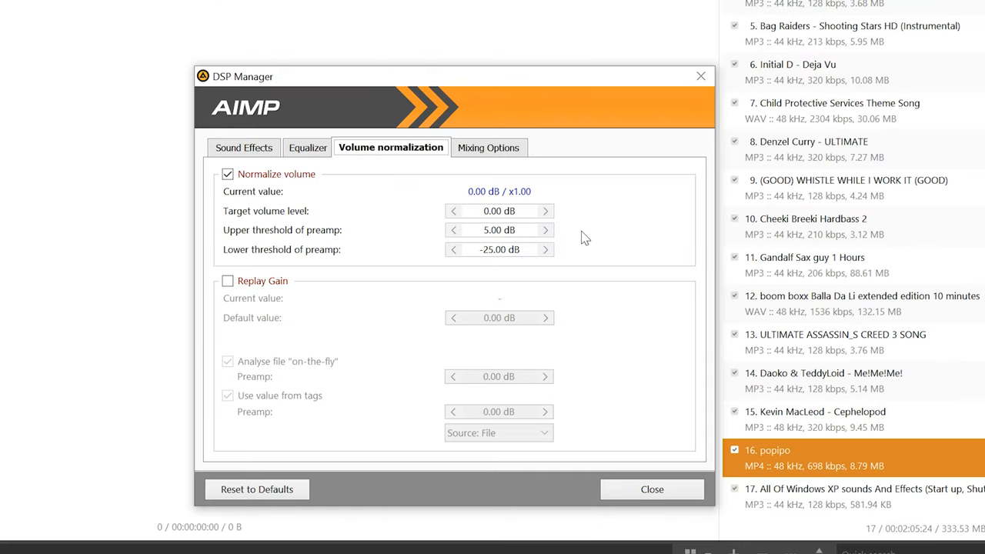
pyautogui.moveTo(545, 231)
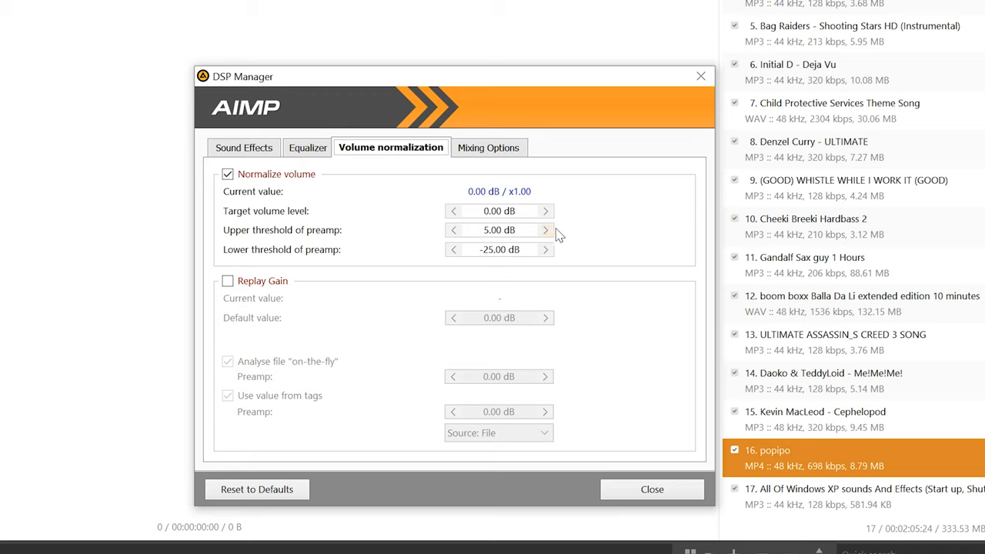
pyautogui.moveTo(449, 199)
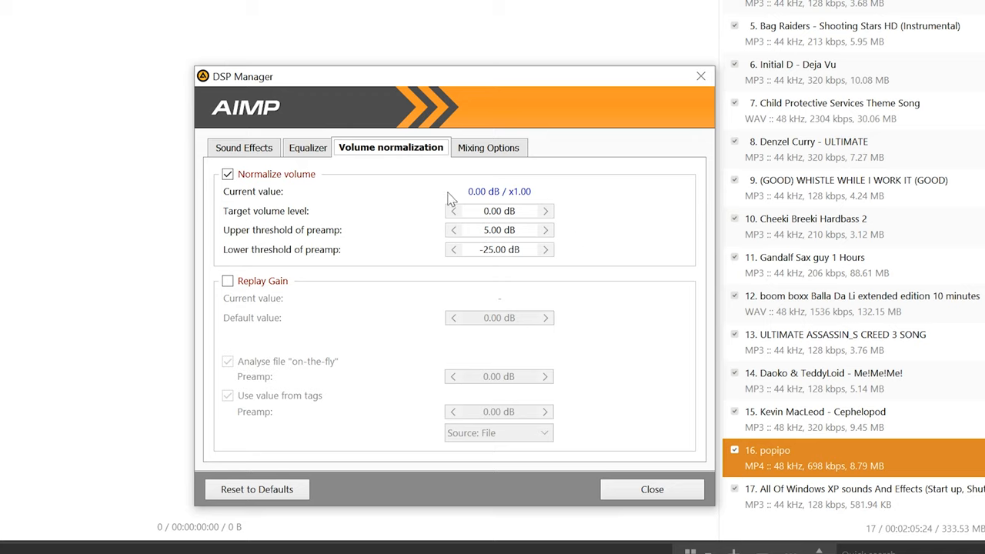
pyautogui.moveTo(619, 275)
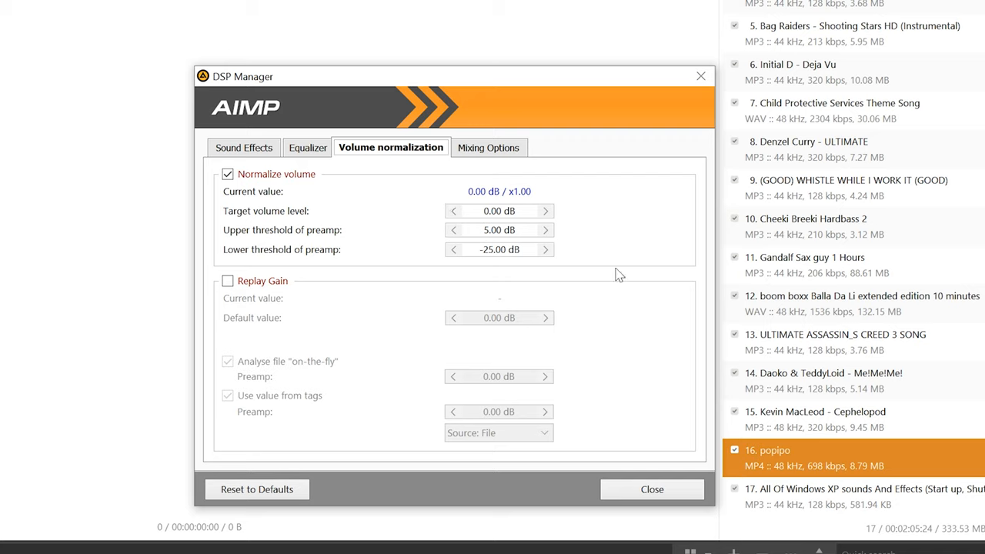
pyautogui.moveTo(668, 241)
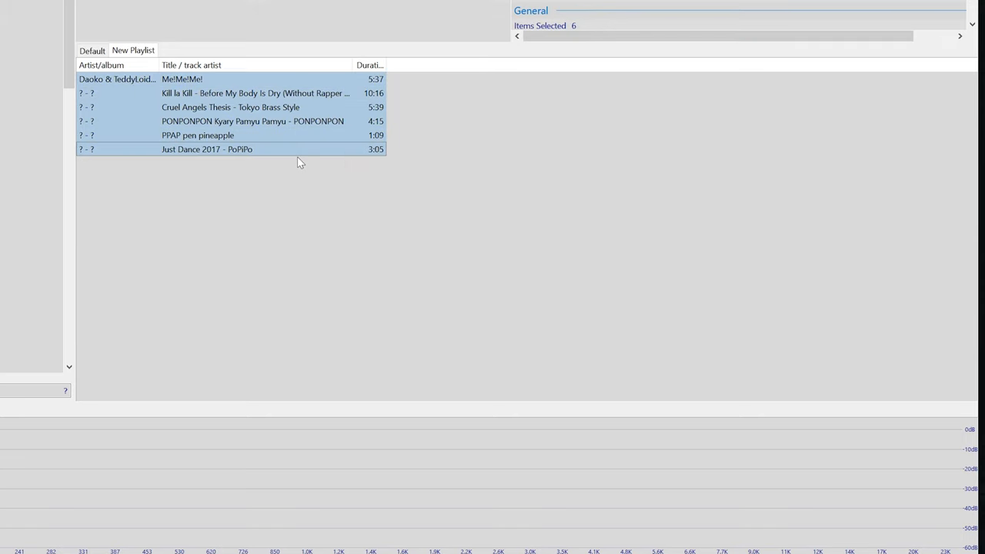
pyautogui.moveTo(300, 159)
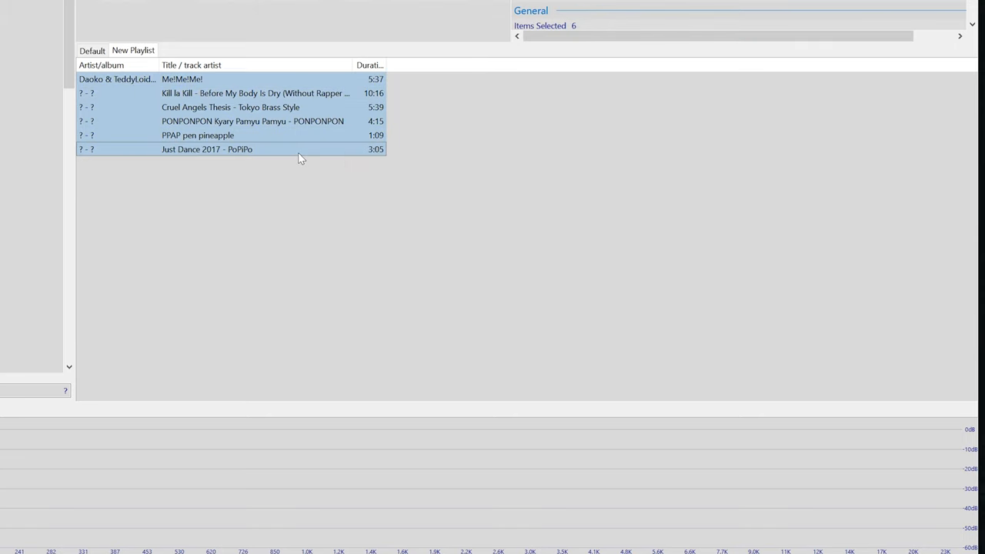
# - Scan per-file ReplayGain track gain for the six tracks and update their file tags
pyautogui.rightClick(300, 157)
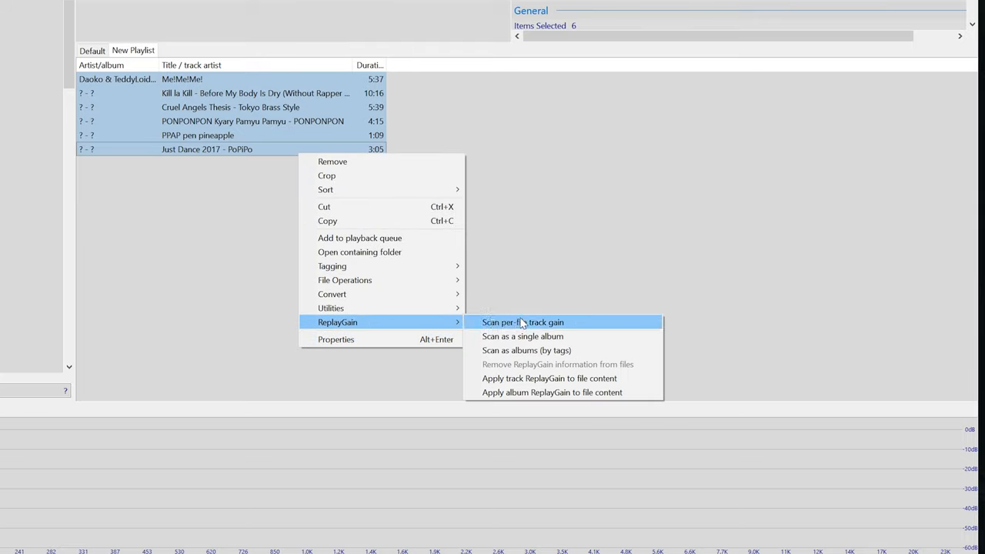
pyautogui.moveTo(527, 332)
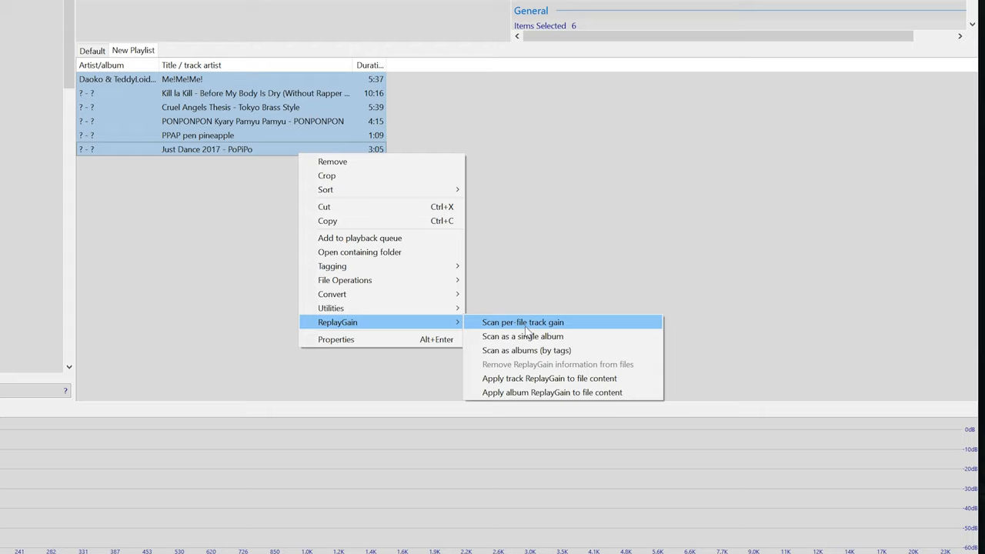
pyautogui.click(522, 321)
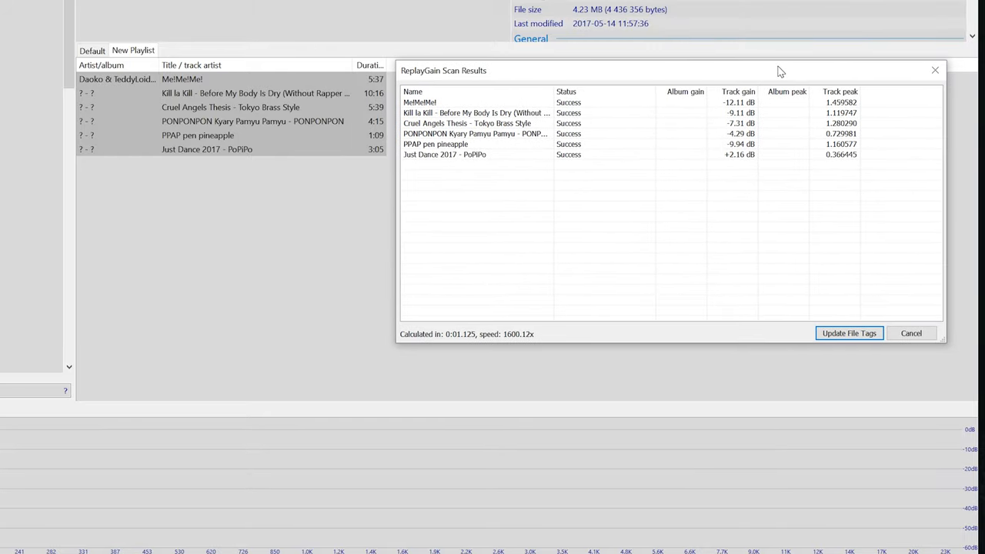
pyautogui.moveTo(767, 123)
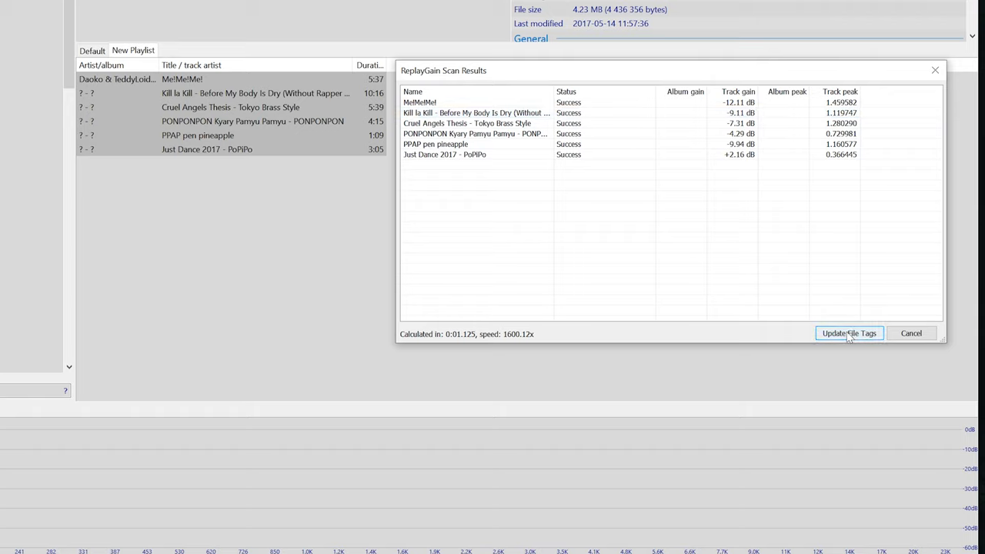
pyautogui.click(849, 332)
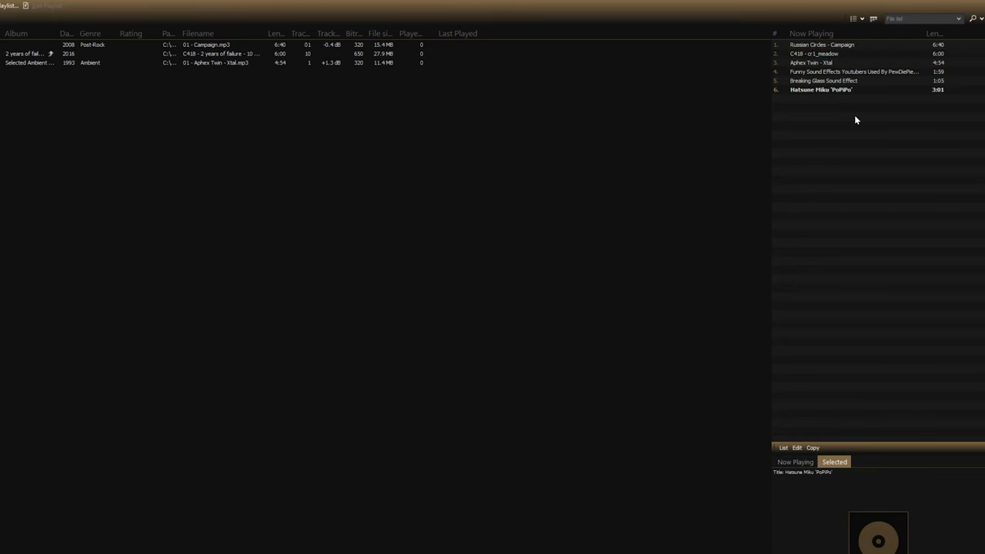
# - Level the volume of the Now Playing tracks, confirming past the MP3-only warning
pyautogui.rightClick(822, 90)
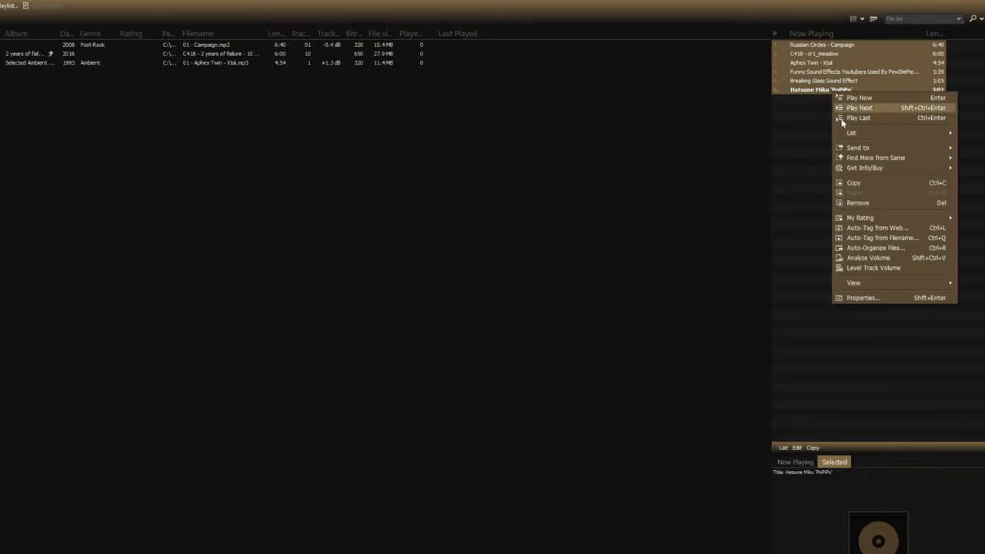
pyautogui.click(875, 267)
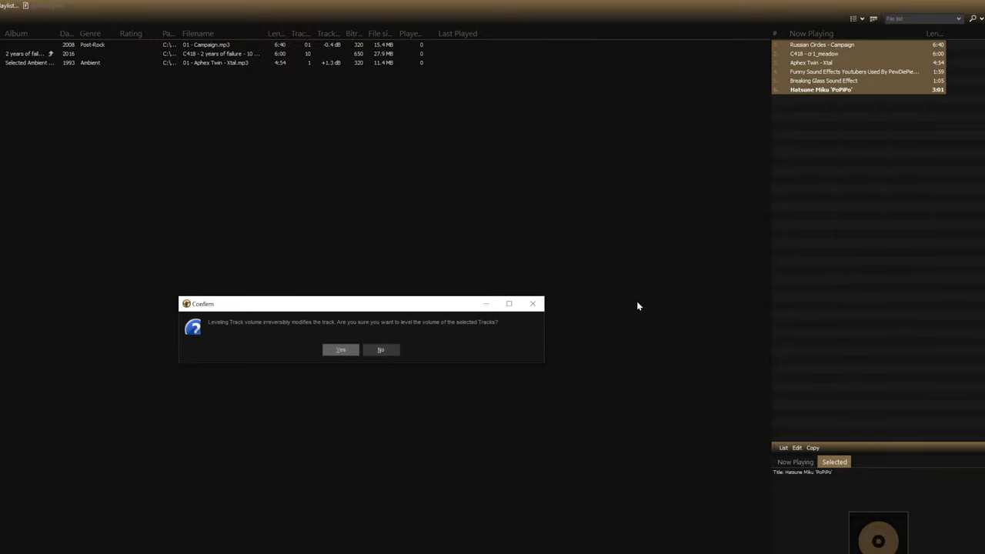
pyautogui.click(340, 350)
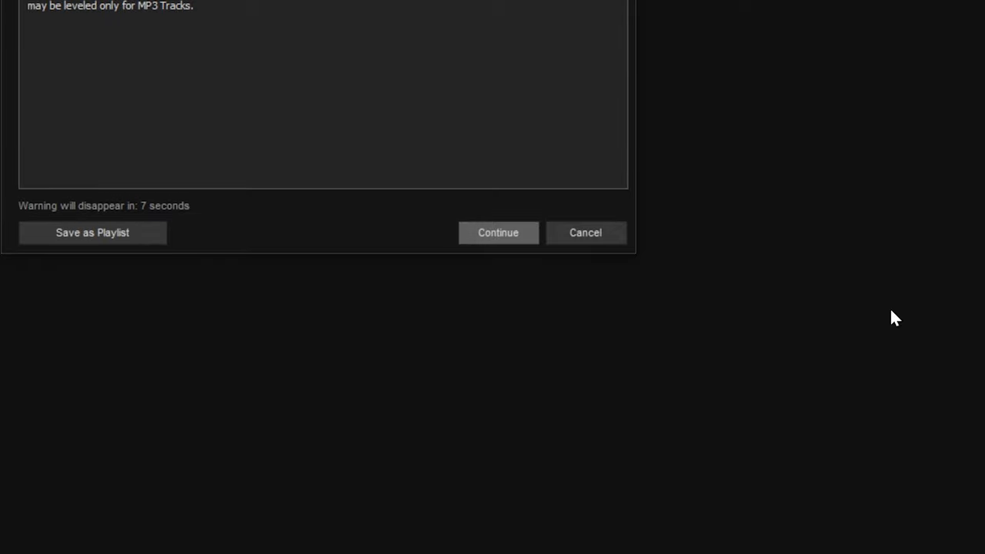
pyautogui.click(499, 232)
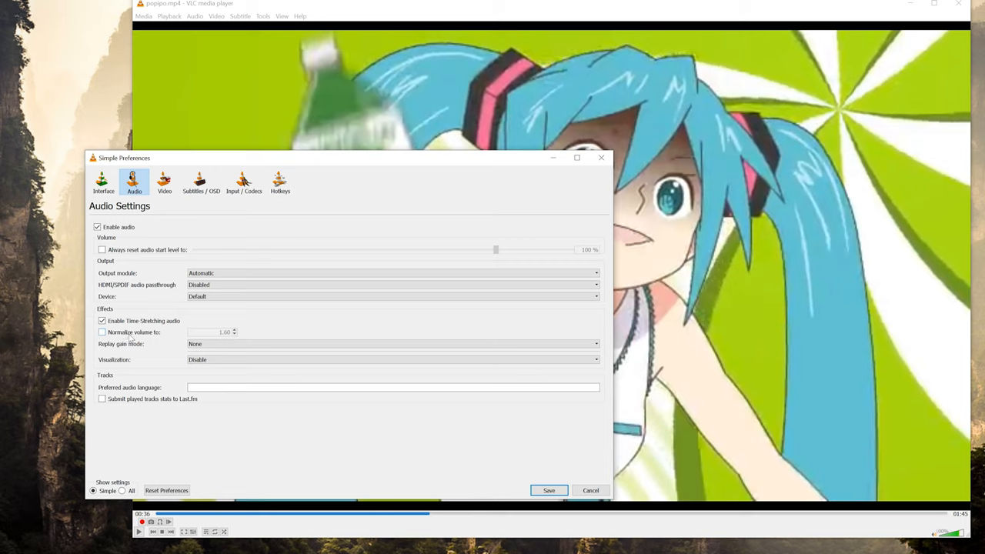
pyautogui.moveTo(95, 339)
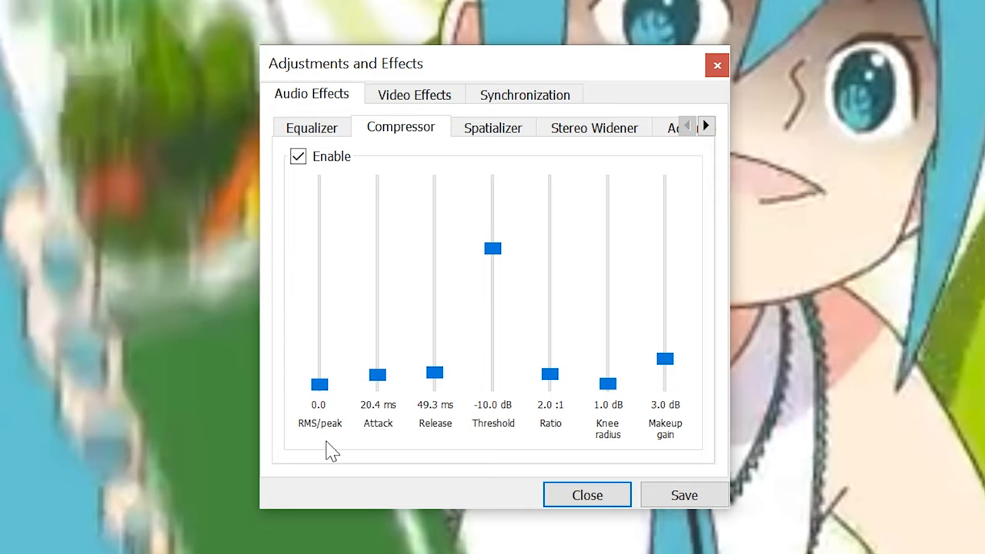
pyautogui.moveTo(377, 446)
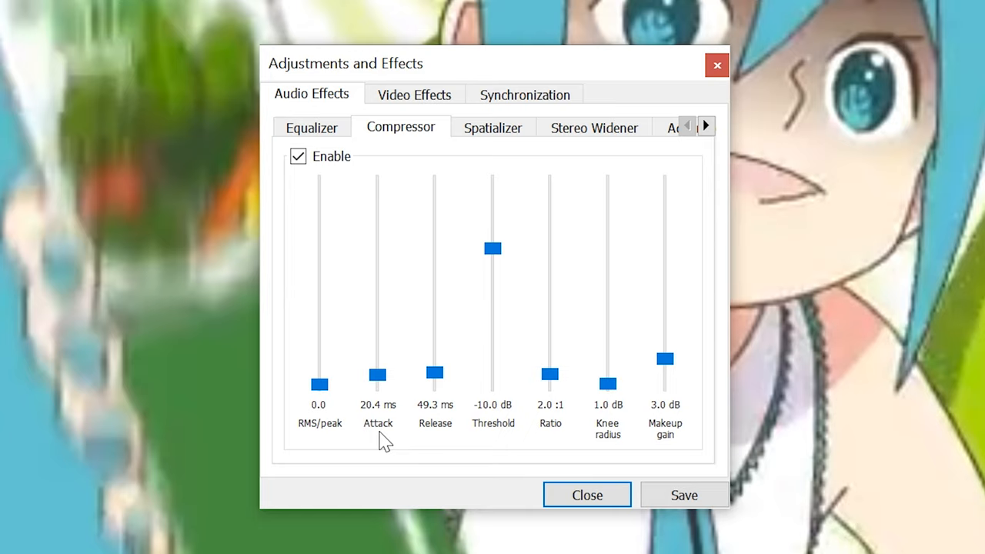
pyautogui.moveTo(377, 344)
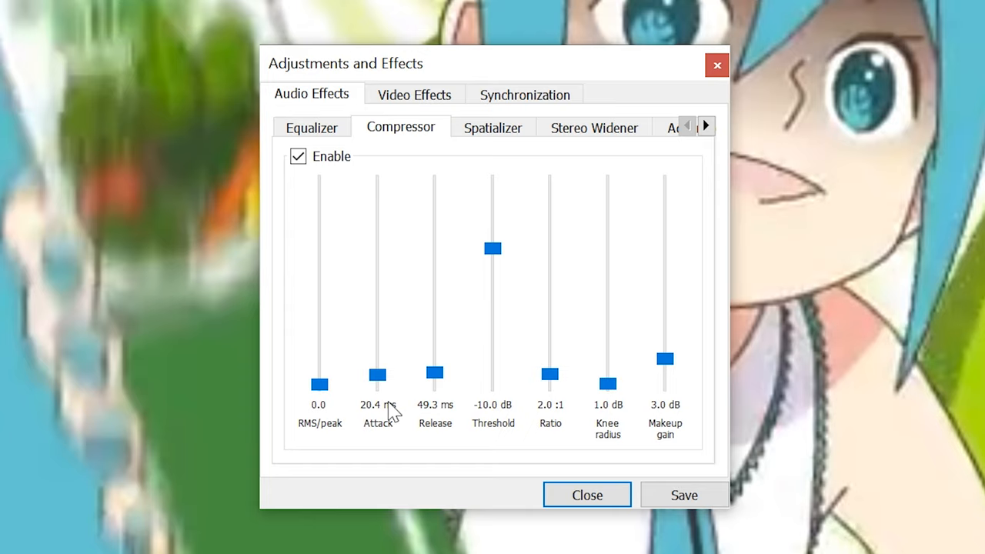
pyautogui.moveTo(447, 439)
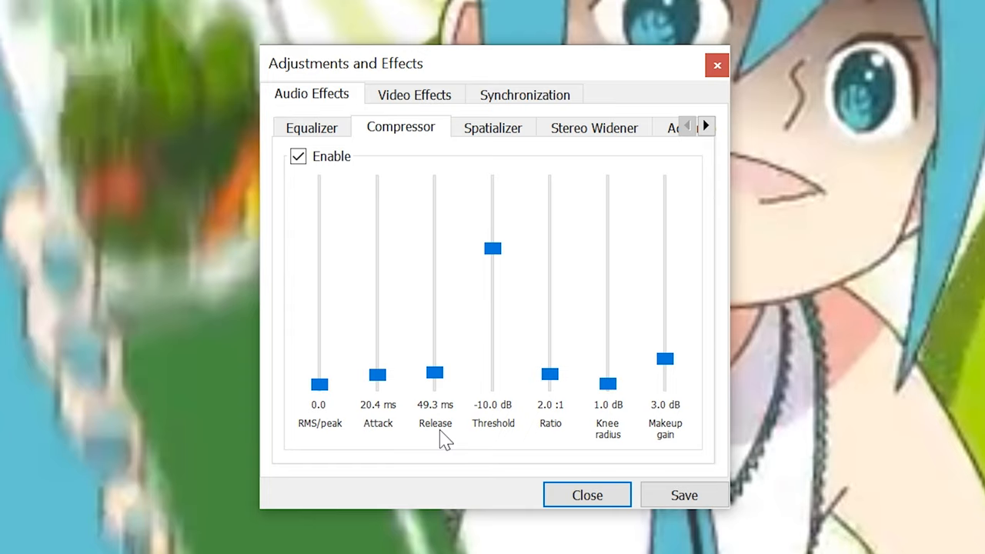
pyautogui.moveTo(394, 225)
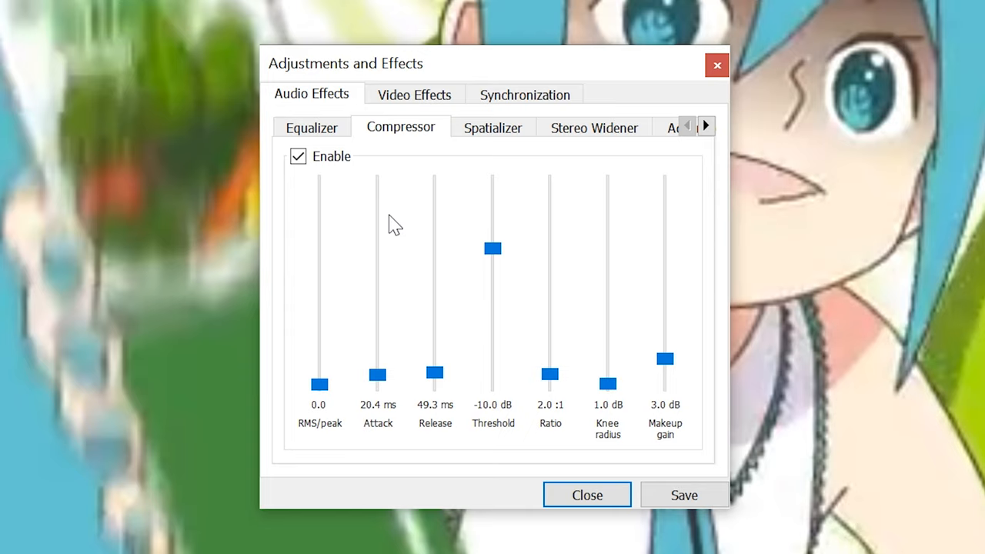
pyautogui.moveTo(459, 449)
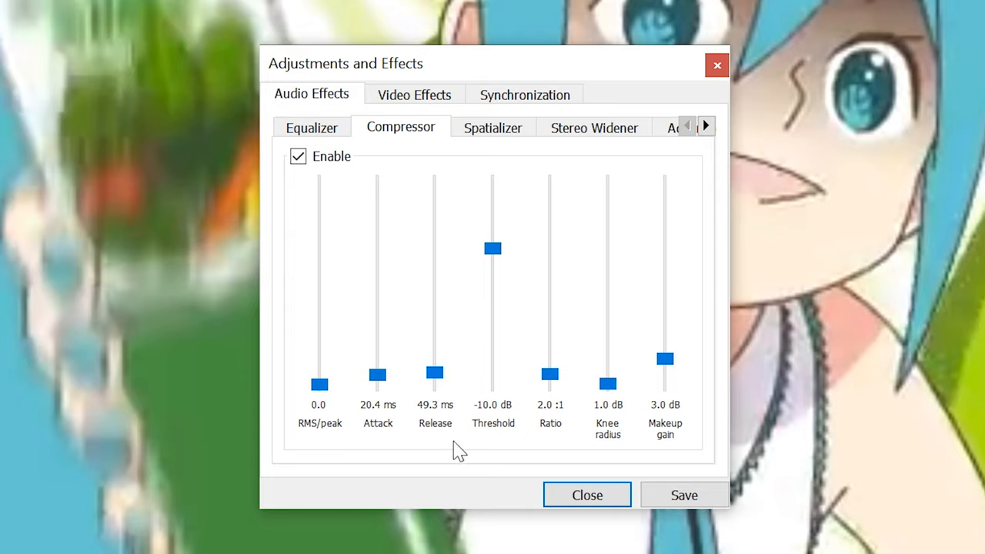
pyautogui.moveTo(493, 438)
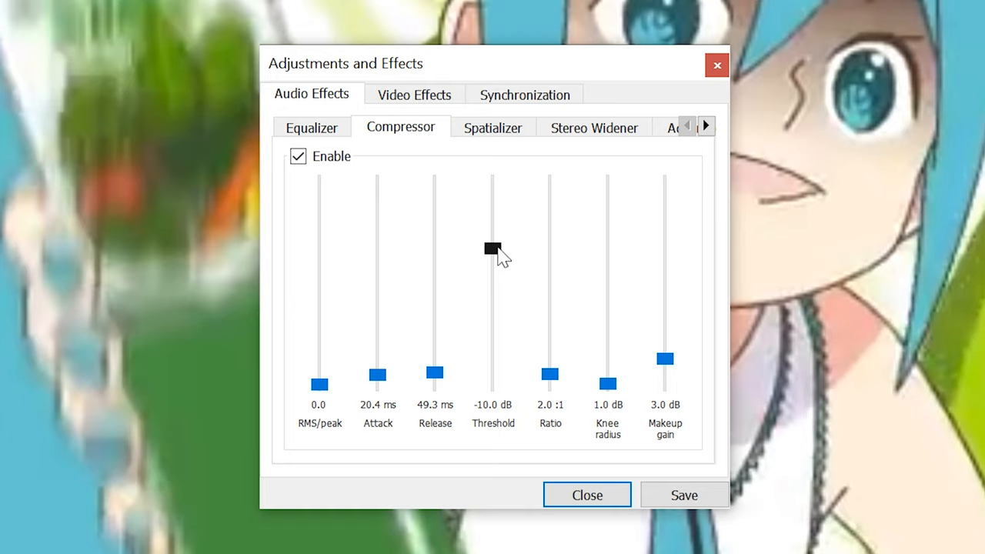
pyautogui.moveTo(492, 249); pyautogui.dragTo(492, 300)
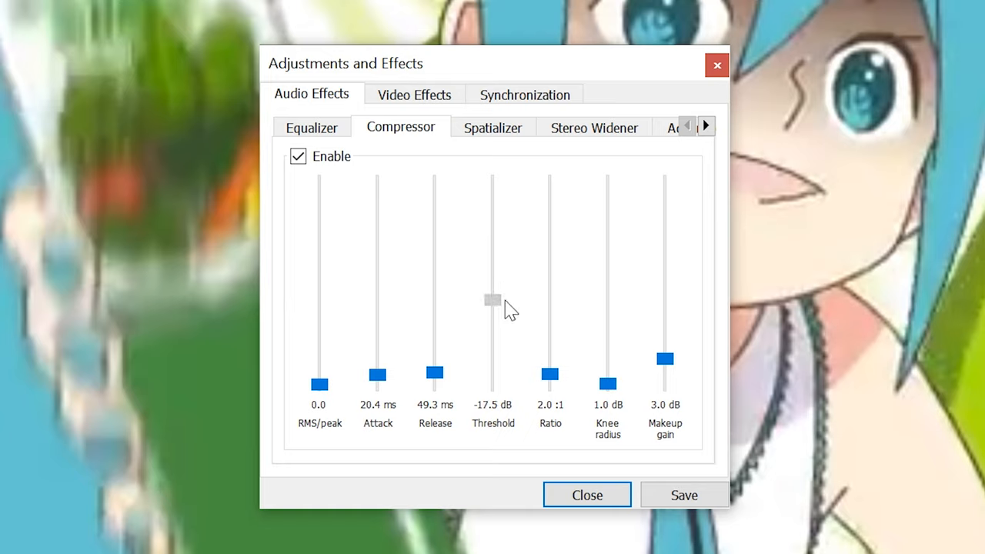
pyautogui.moveTo(492, 300); pyautogui.dragTo(493, 249)
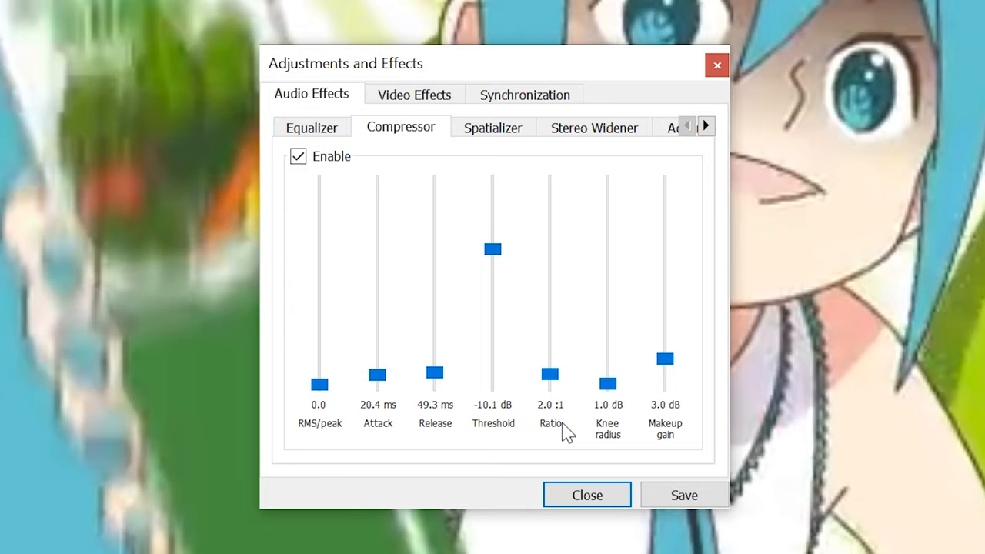
pyautogui.moveTo(548, 381); pyautogui.dragTo(548, 374)
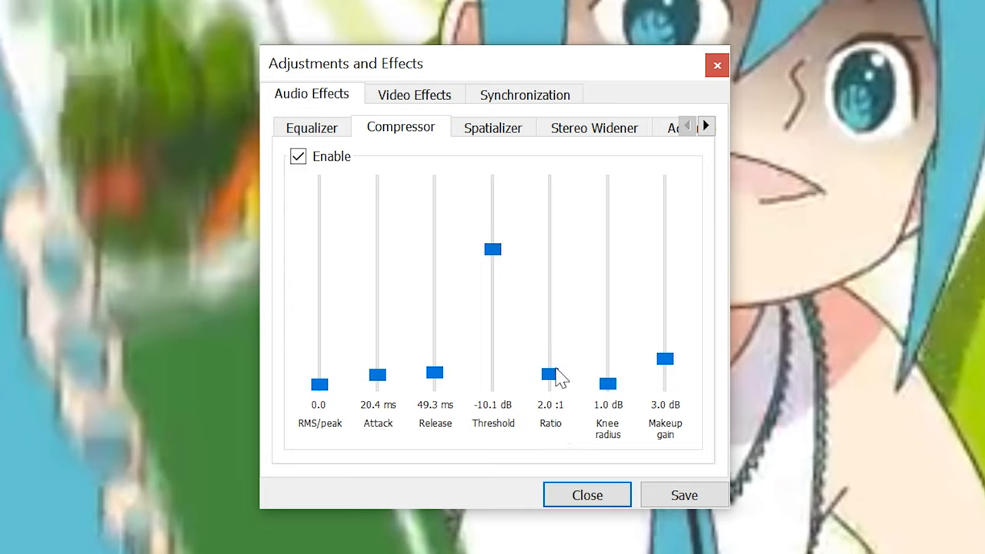
pyautogui.moveTo(550, 383); pyautogui.dragTo(550, 180)
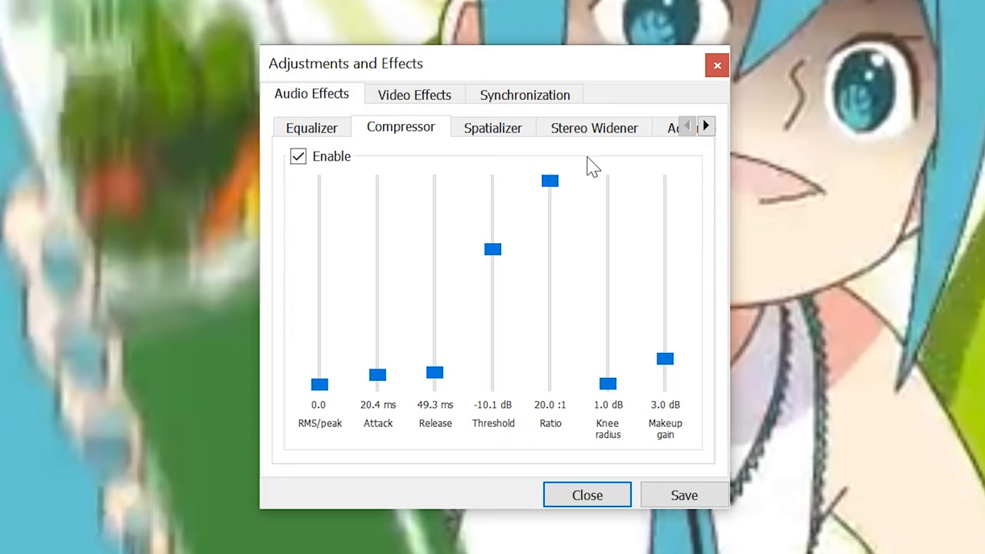
pyautogui.moveTo(549, 180); pyautogui.dragTo(549, 375)
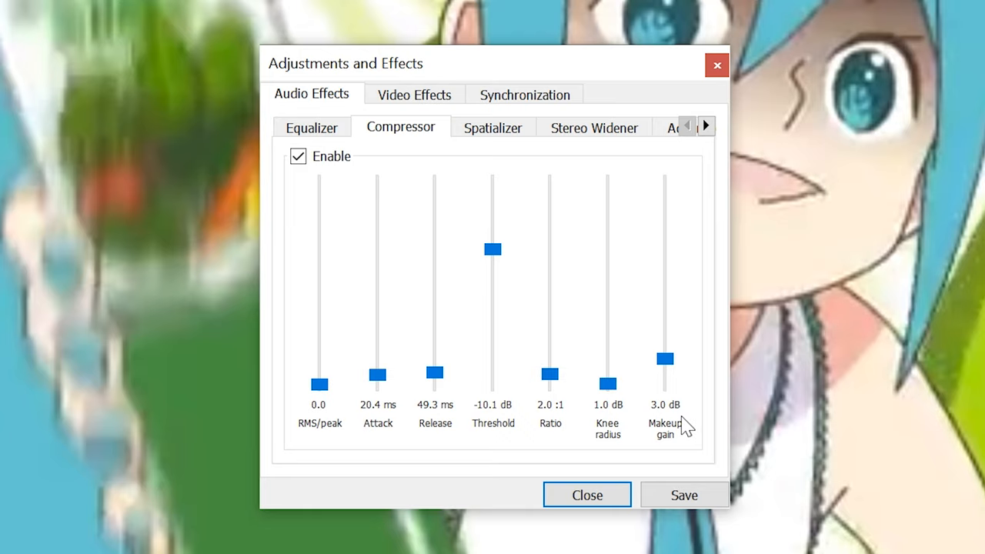
pyautogui.moveTo(687, 425)
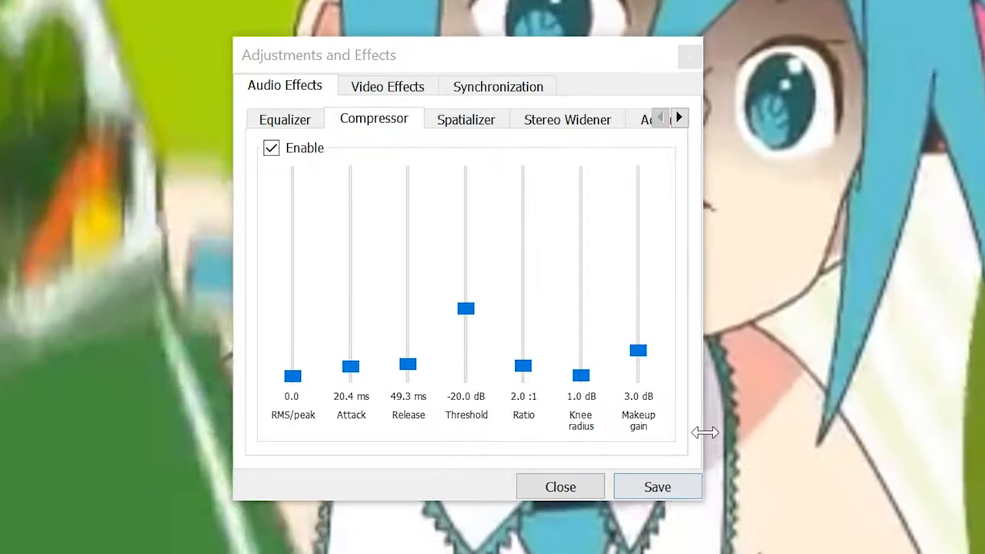
pyautogui.moveTo(505, 428)
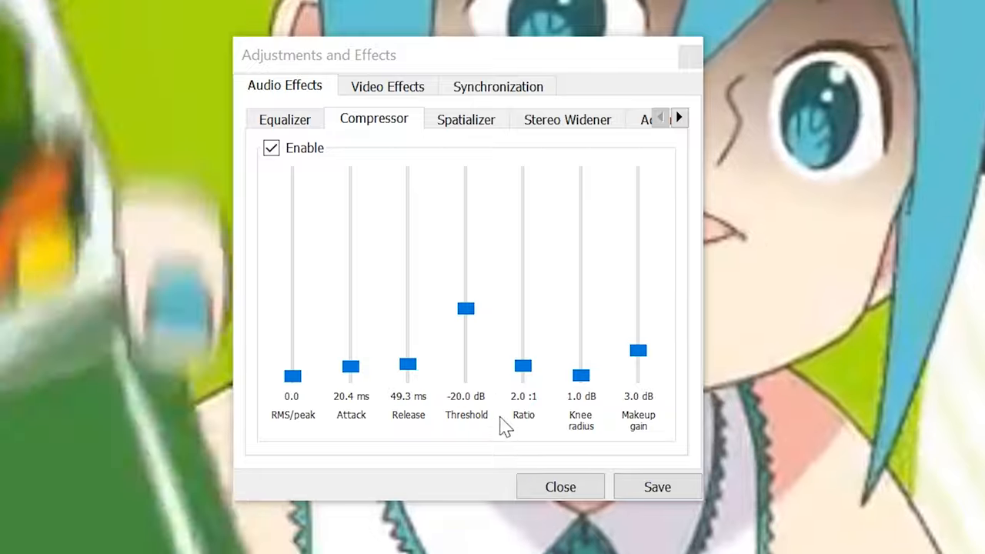
# - Try makeup gain near 5.9 dB and ratio up to 4:1, settling at 3.1 dB gain and 2:1 ratio
pyautogui.click(464, 307)
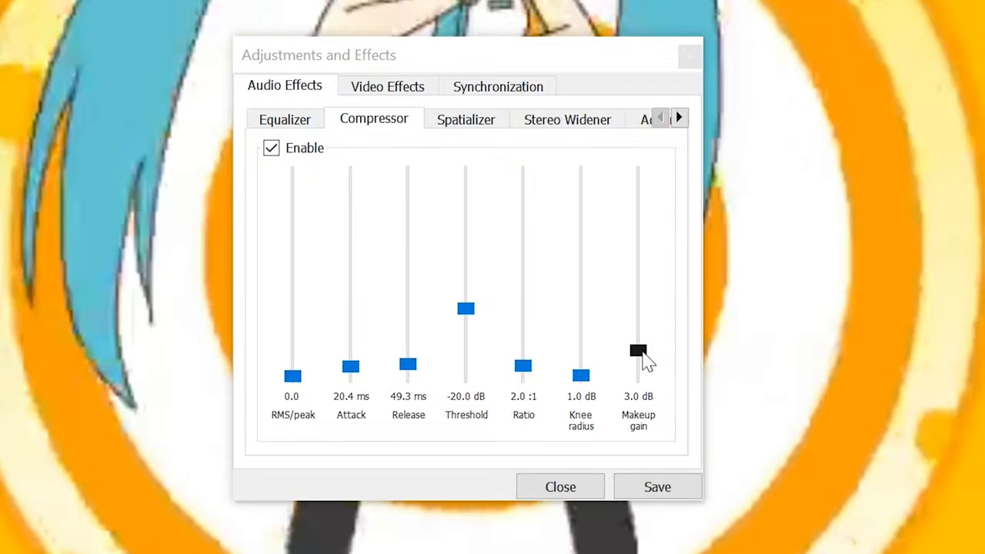
pyautogui.moveTo(637, 351); pyautogui.dragTo(638, 323)
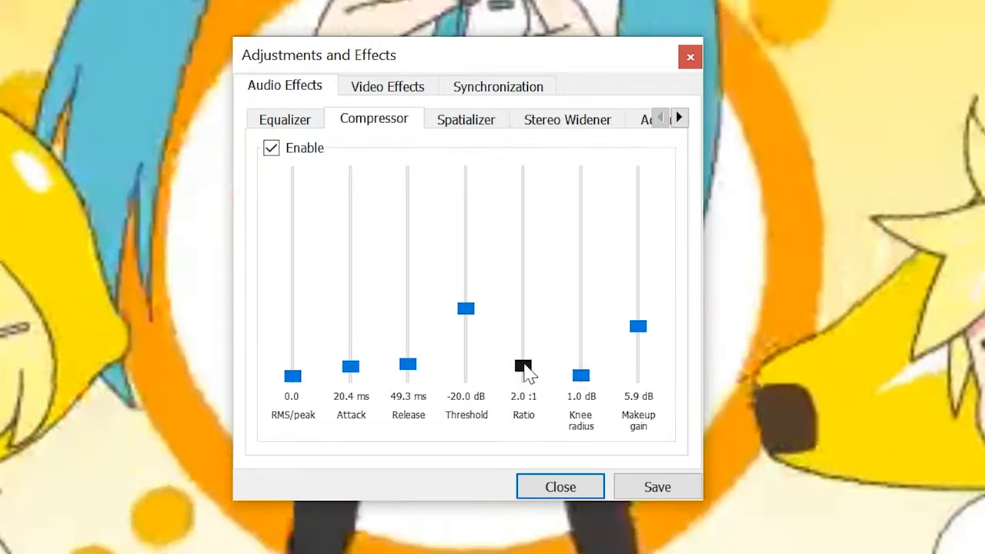
pyautogui.moveTo(523, 366); pyautogui.dragTo(524, 345)
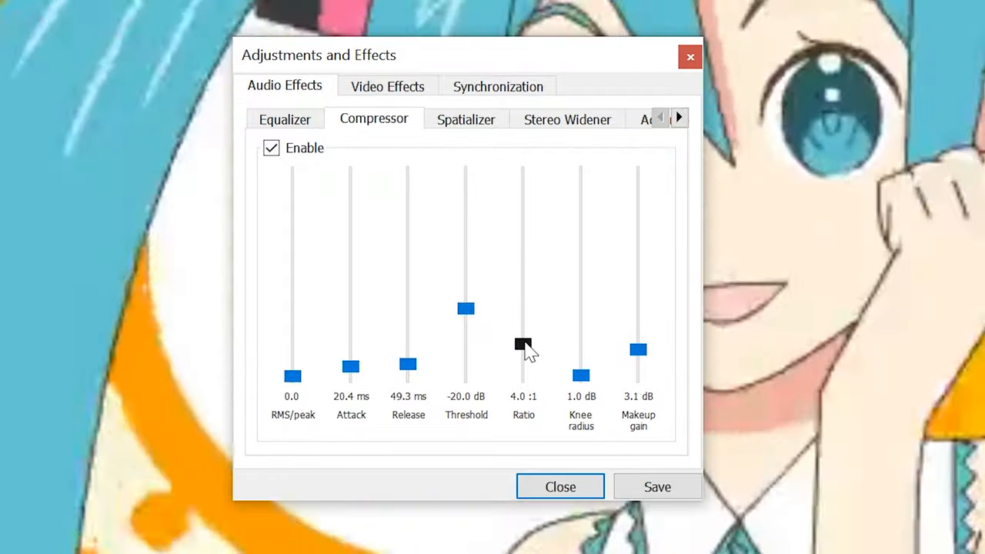
pyautogui.moveTo(523, 345); pyautogui.dragTo(523, 357)
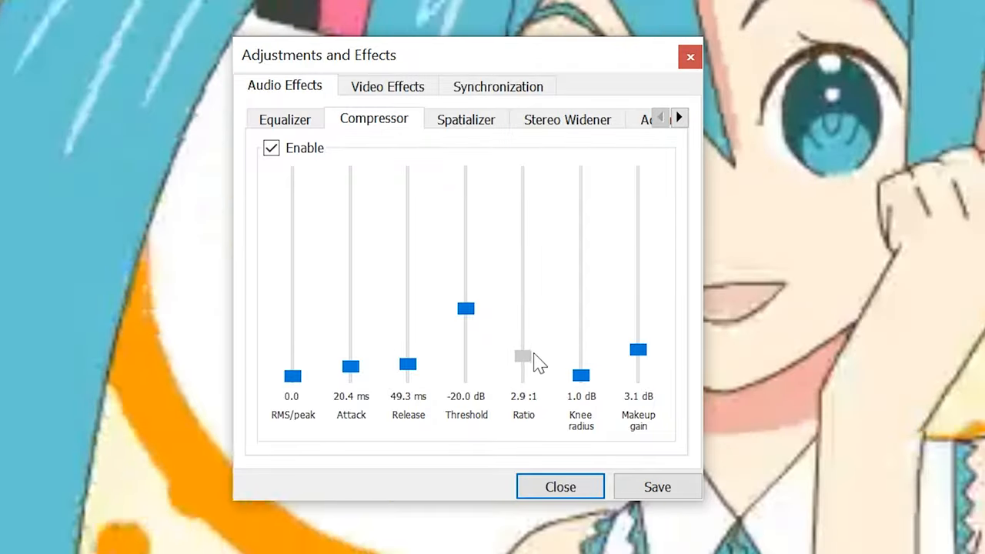
pyautogui.moveTo(523, 357); pyautogui.dragTo(524, 366)
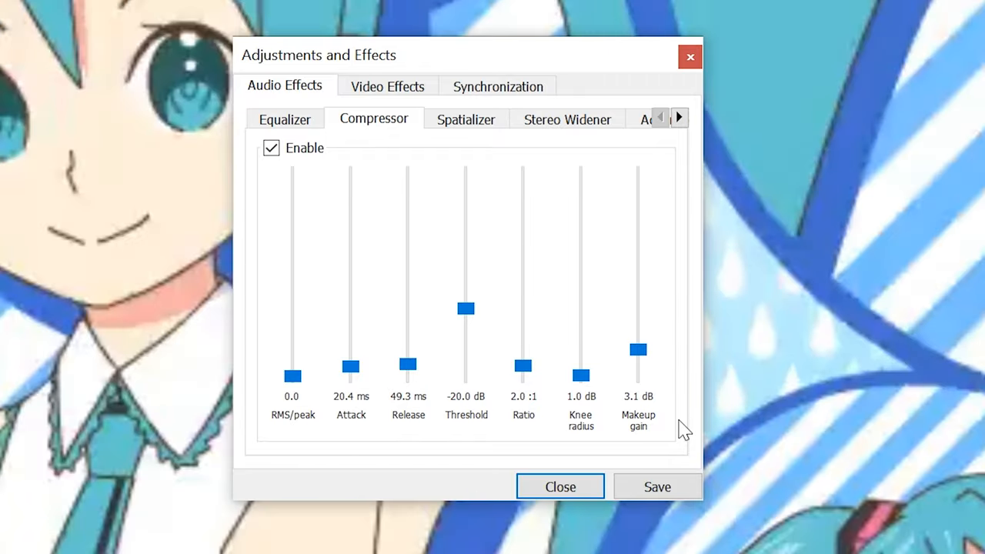
pyautogui.moveTo(643, 448)
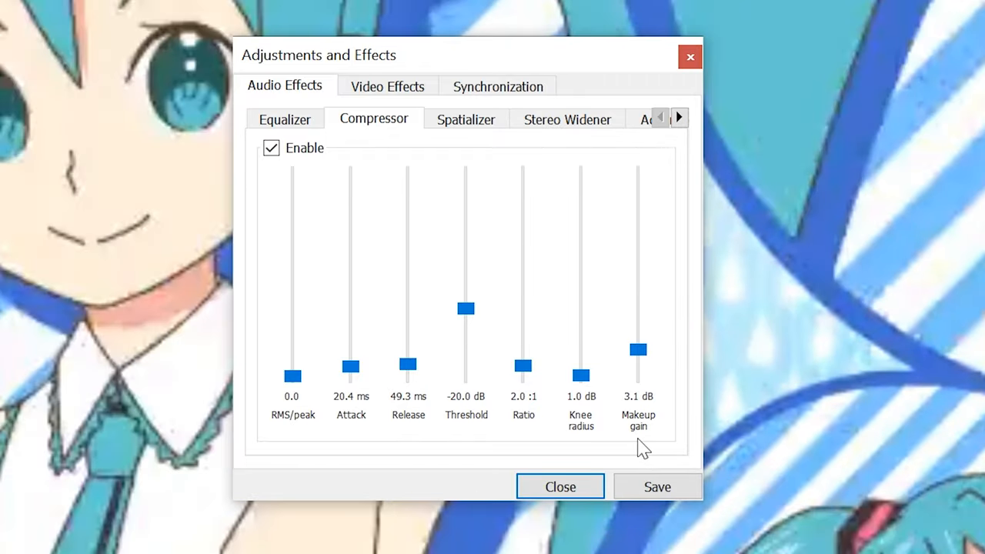
# - Enable PotPlayer's automatic volume normalization in the audio settings
pyautogui.click(560, 487)
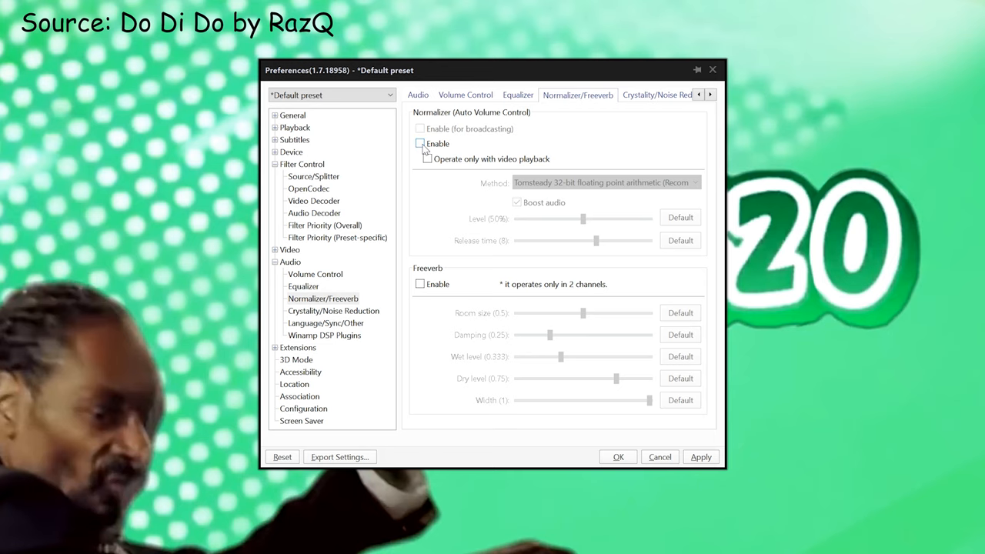
pyautogui.click(421, 144)
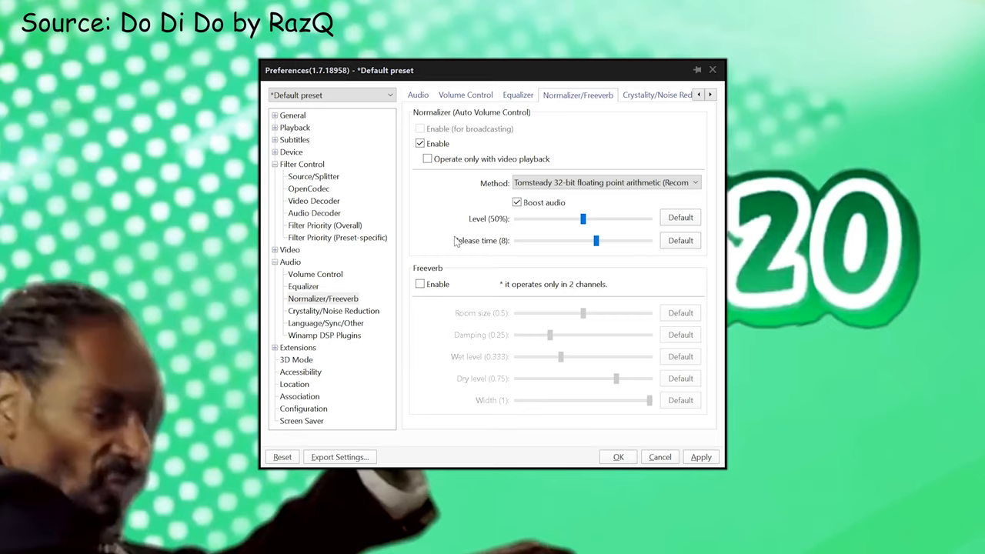
pyautogui.moveTo(465, 265)
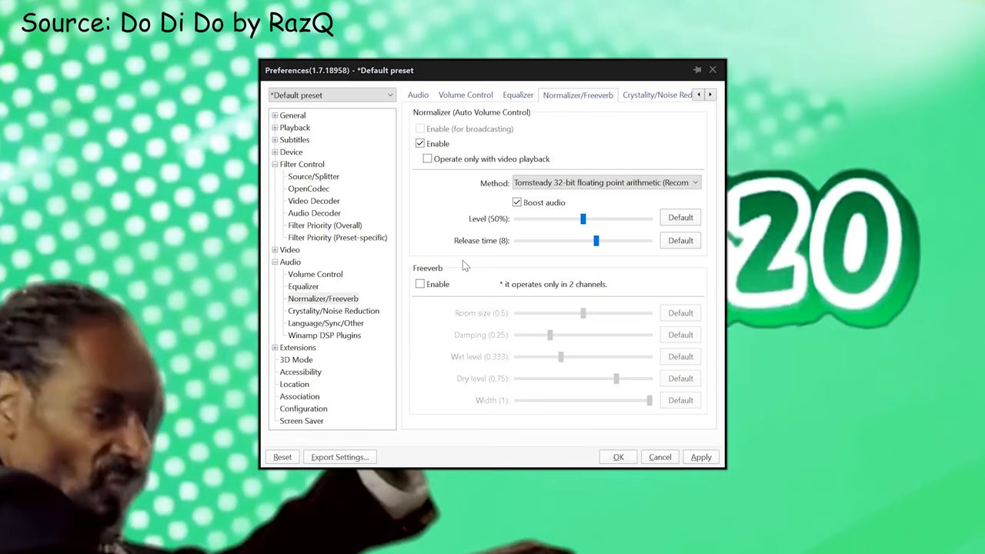
pyautogui.moveTo(530, 270)
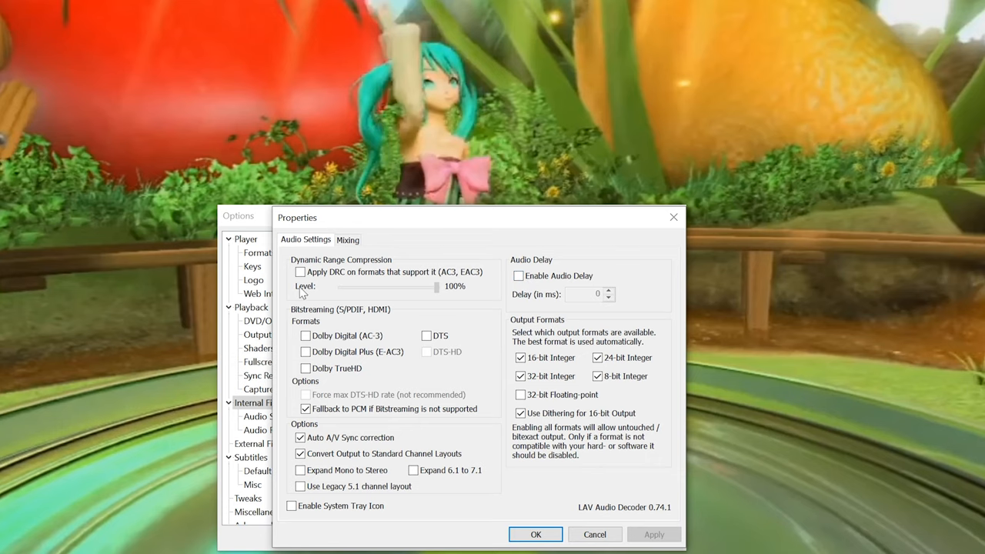
pyautogui.moveTo(368, 251)
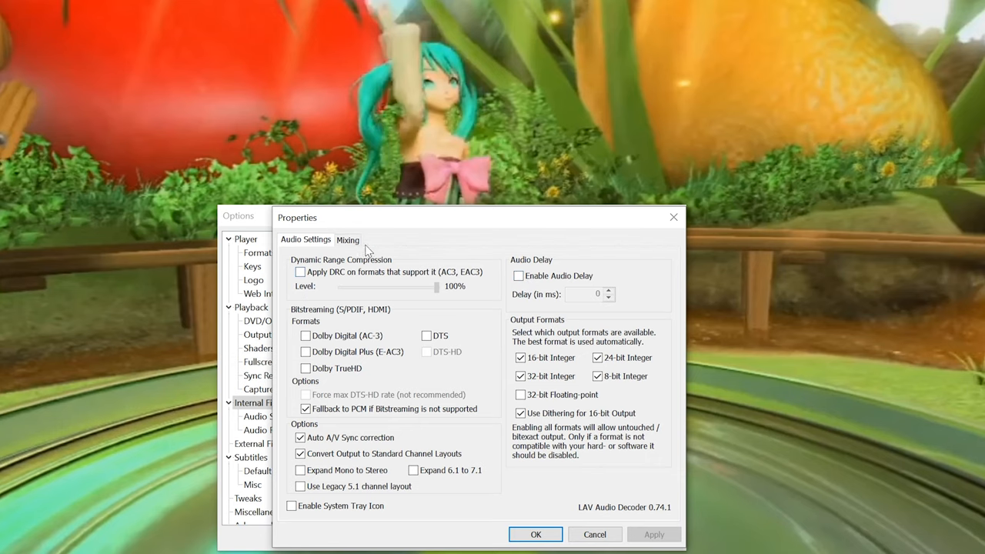
pyautogui.moveTo(277, 277)
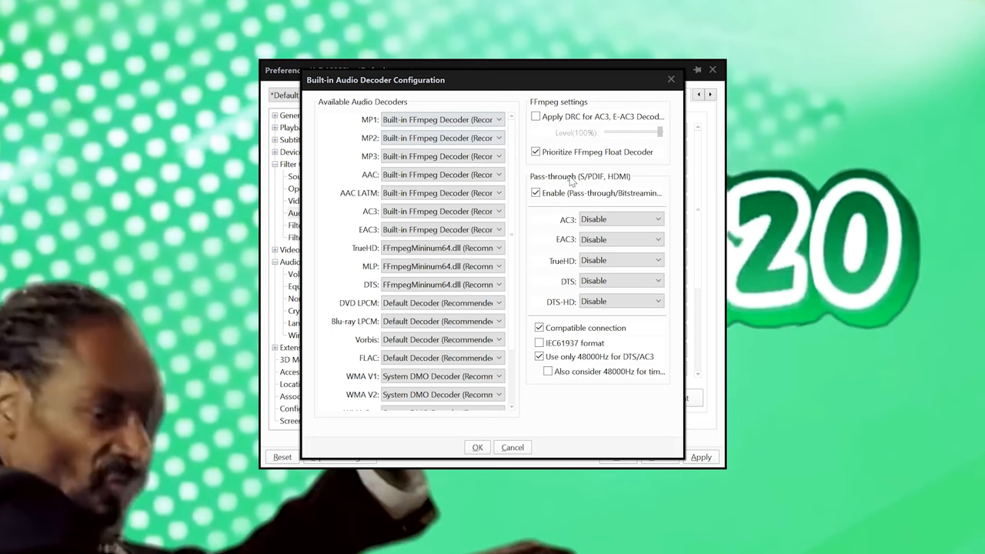
# - Toggle 'Apply DRC for AC3, E-AC3' in the built-in audio decoder, leaving it off
pyautogui.click(536, 117)
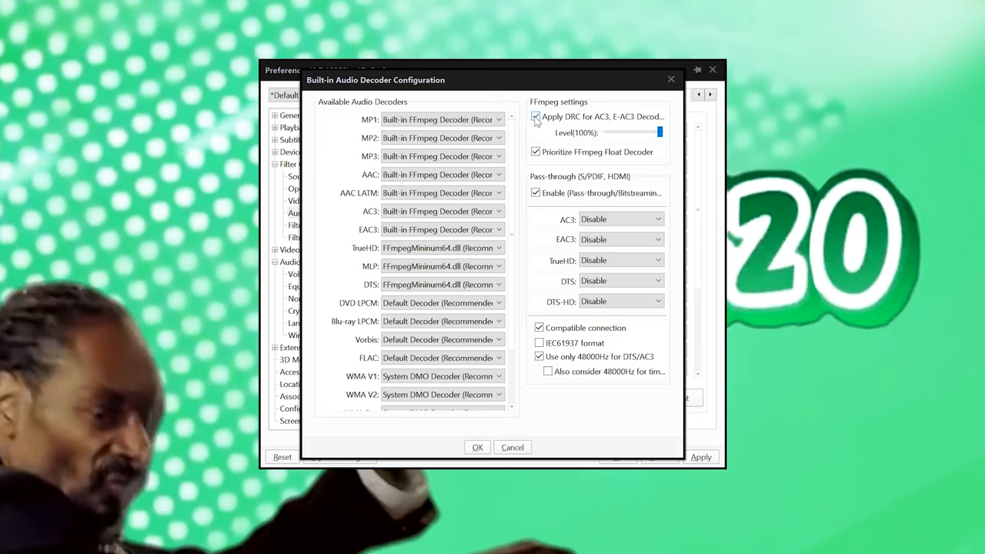
pyautogui.click(535, 117)
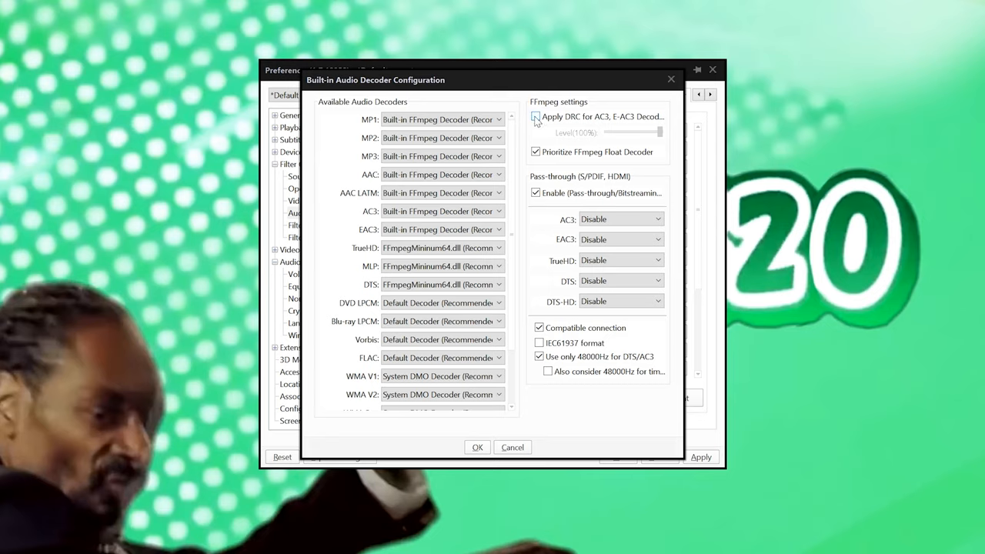
pyautogui.click(536, 117)
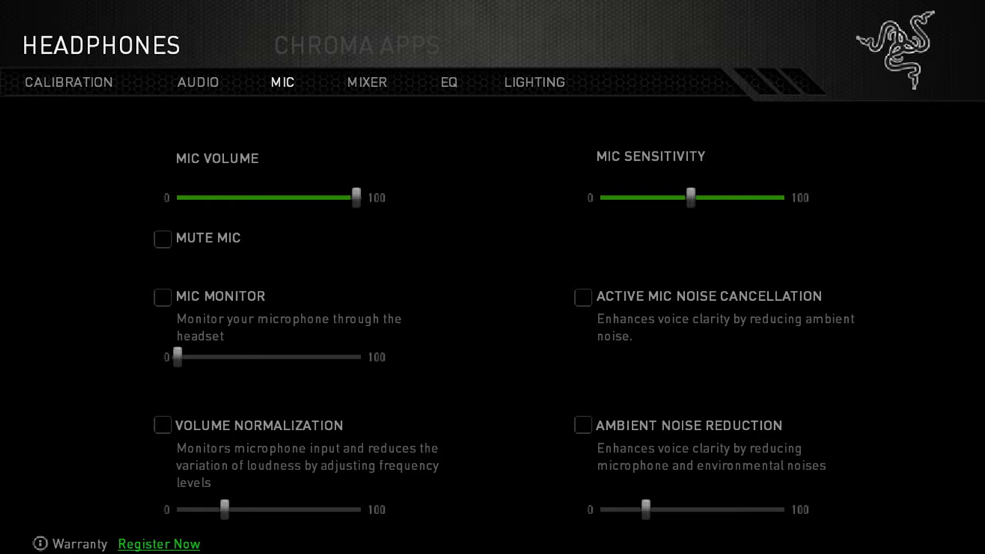
pyautogui.moveTo(214, 394)
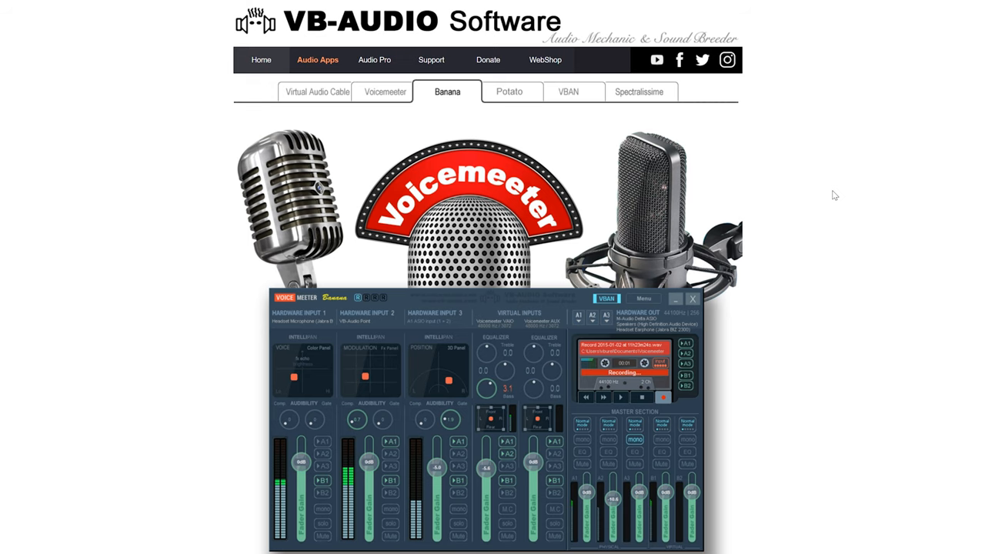
# - Show the Voicemeeter Banana product page under Audio Apps on the VB-Audio site
pyautogui.click(318, 93)
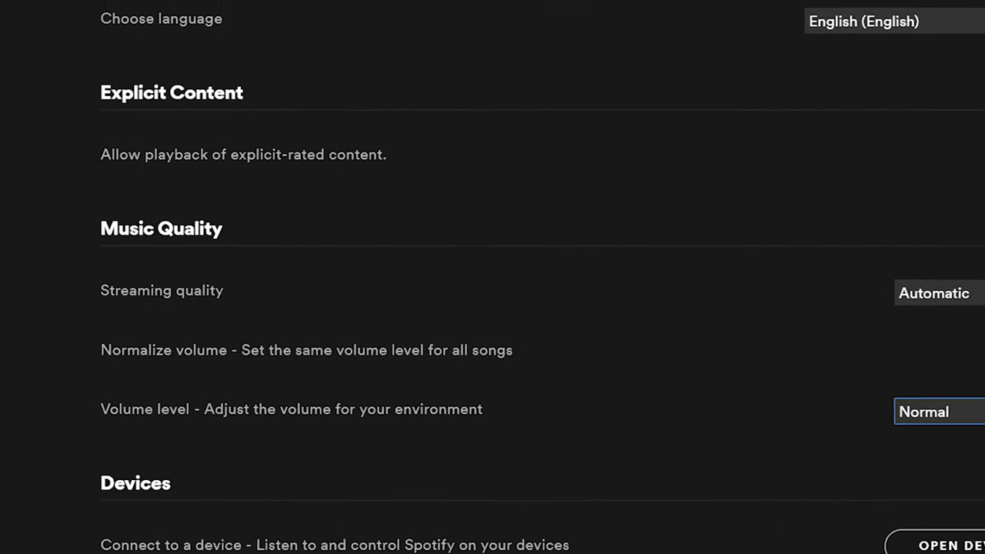
# - Bring Spotify's Music Quality section with the Normalize volume option into view
pyautogui.scroll(-3)
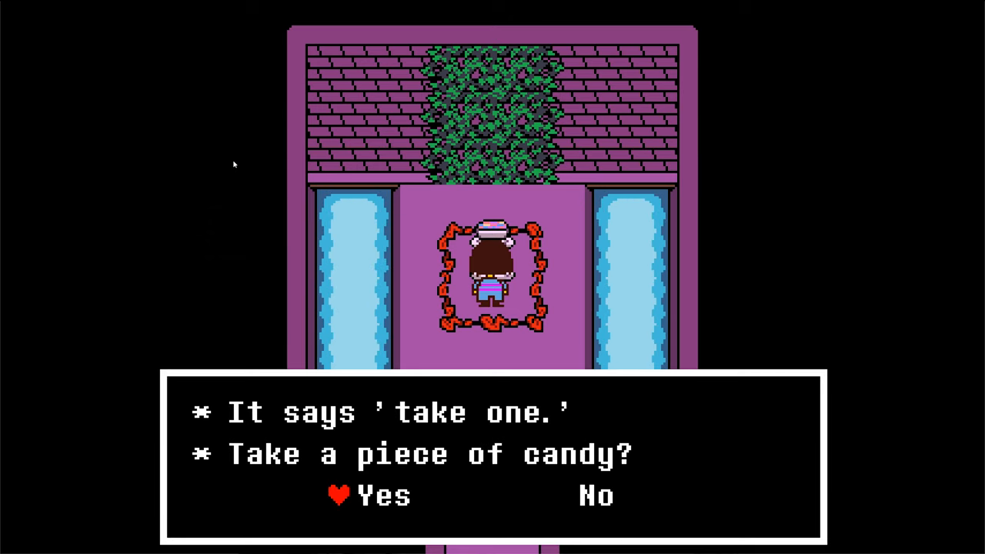
# - Accept a piece of candy from the bowl and dismiss the message
pyautogui.press('z')
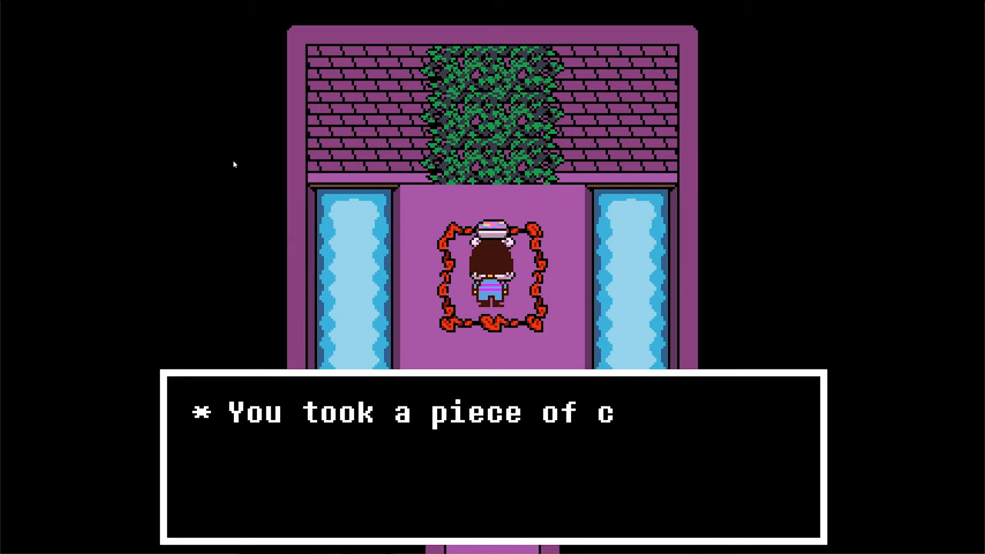
pyautogui.press('z')
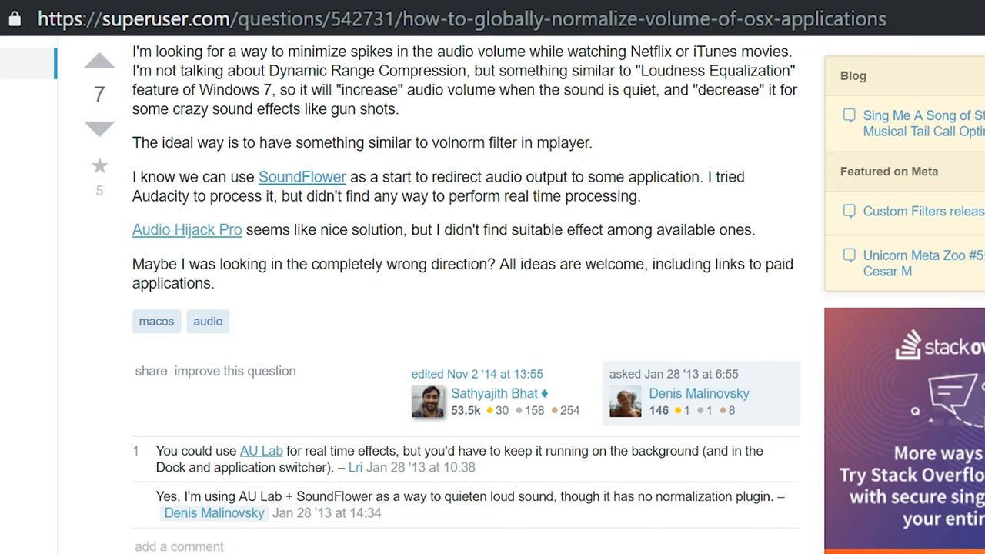
# - Read through the Super User question on globally normalizing macOS application volume
pyautogui.scroll(-3)
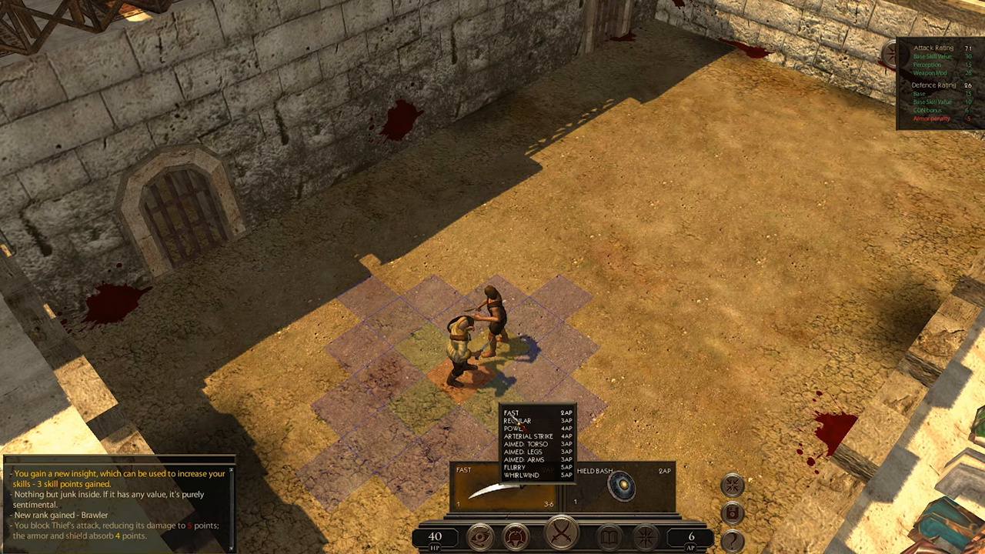
pyautogui.moveTo(508, 416)
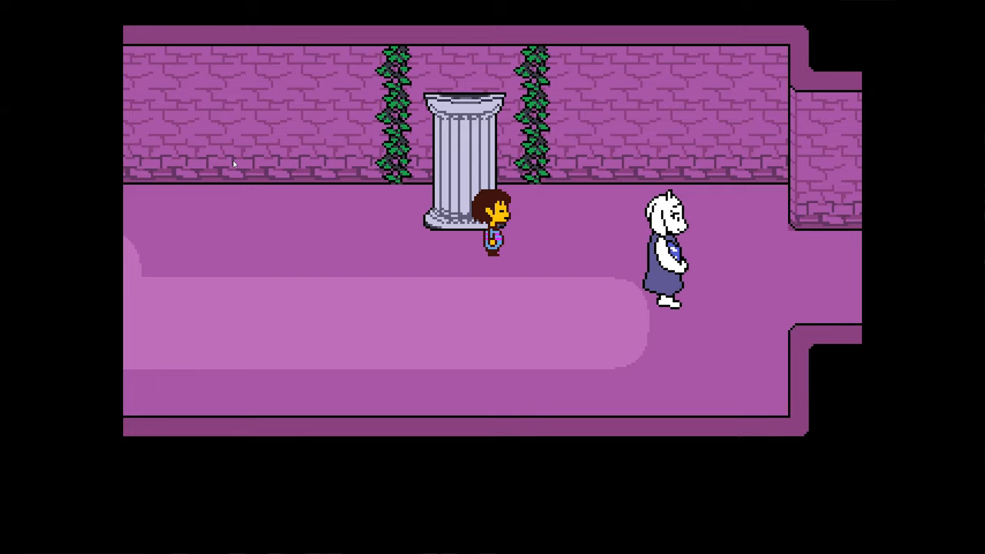
# - Call Toriel from the CELL menu choosing Call Her "Mom" and advance her reply
pyautogui.press('up')
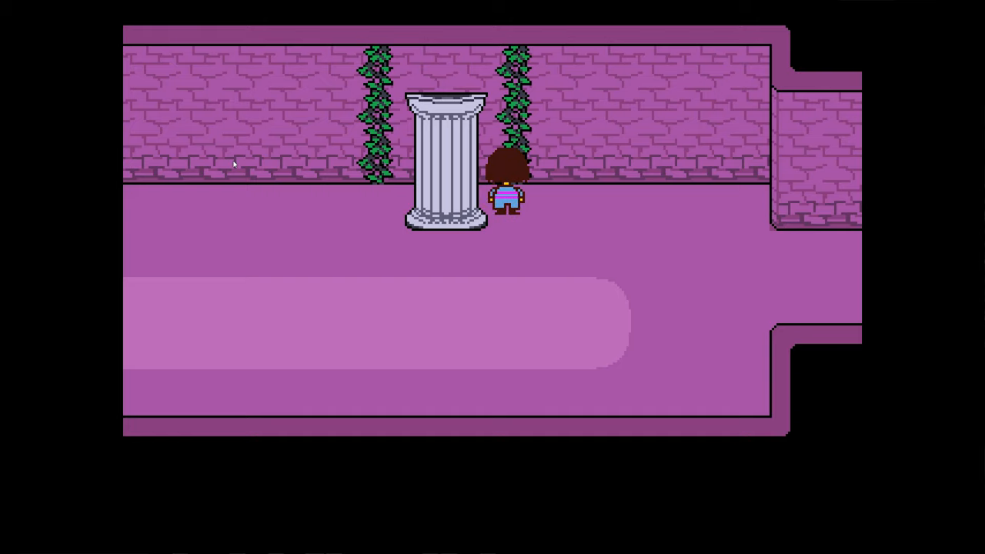
pyautogui.press('Down')
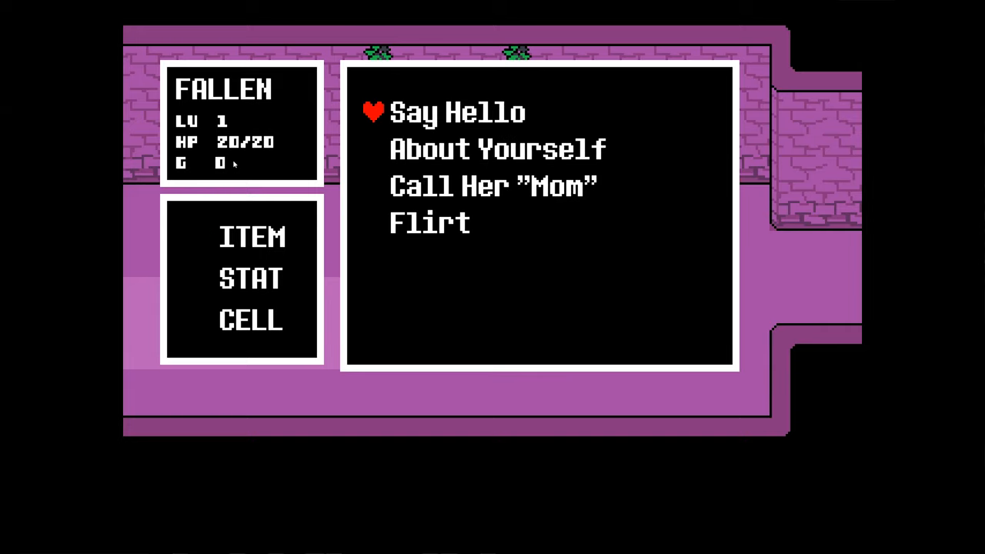
pyautogui.press('down')
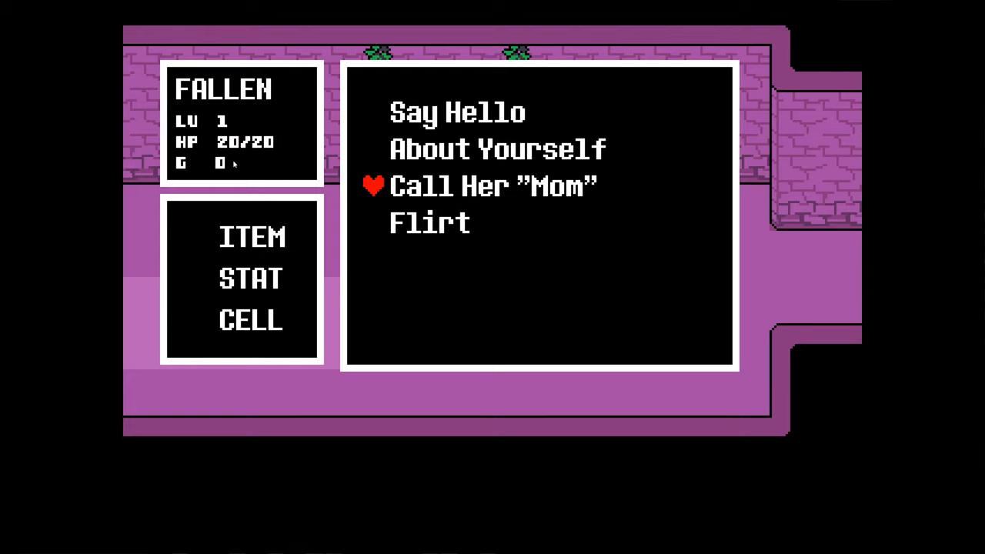
pyautogui.press('Down')
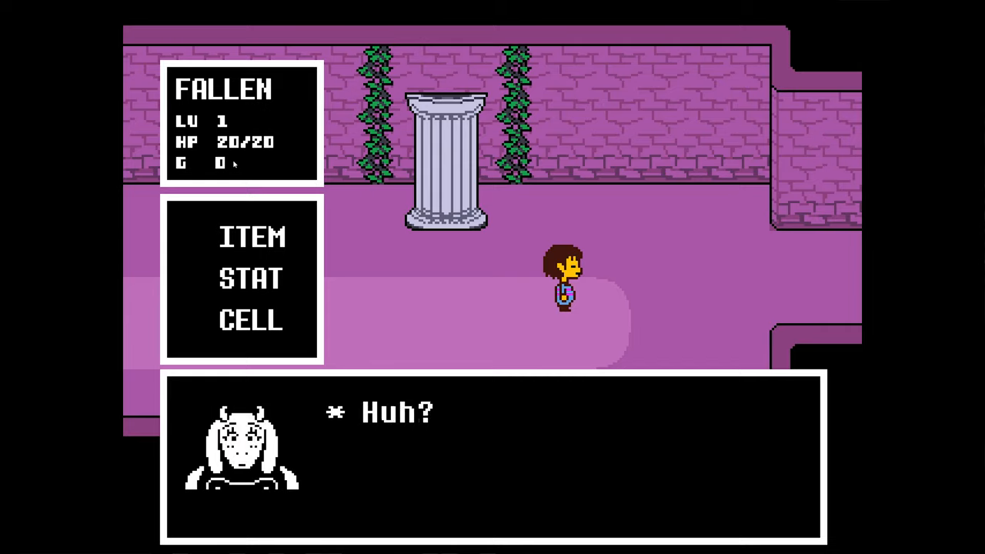
pyautogui.press('z')
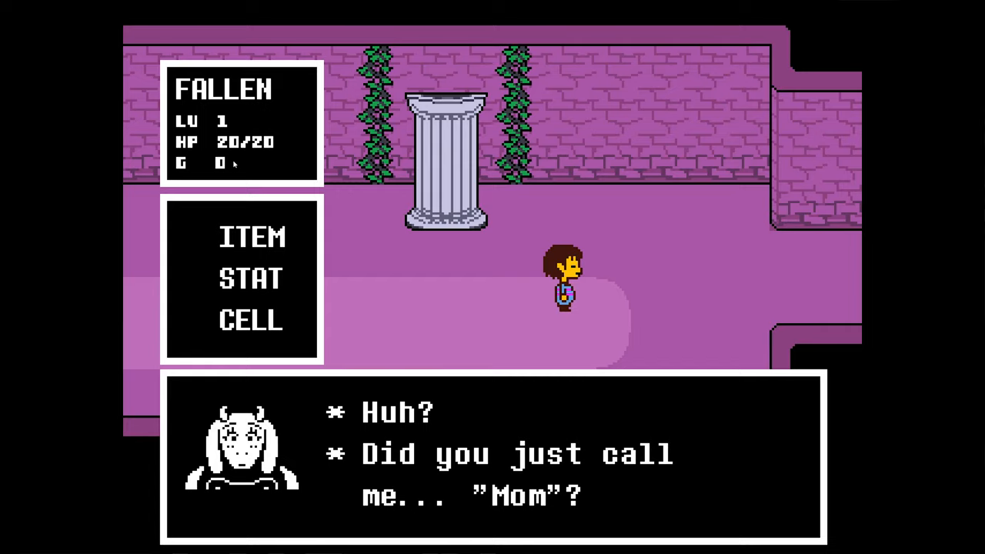